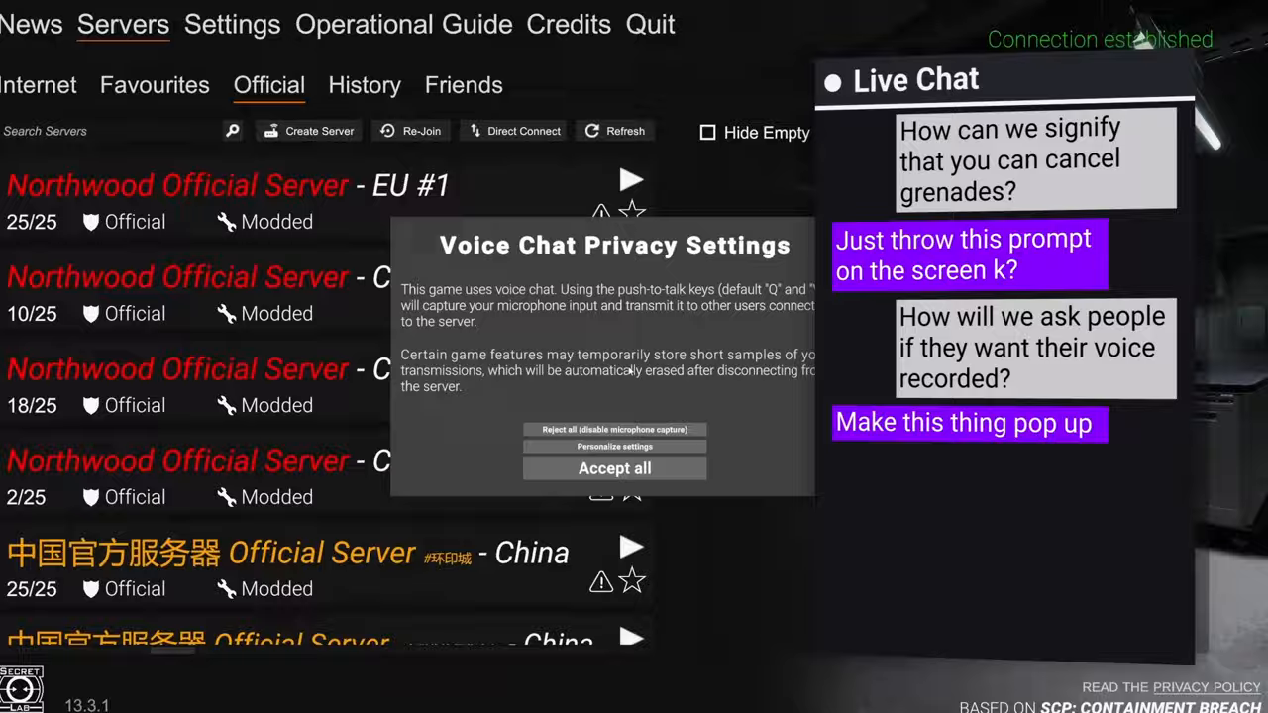
# Dismiss the Voice Chat Privacy Settings popup and browse the spectator player list's coloured rows
pyautogui.click(615, 467)
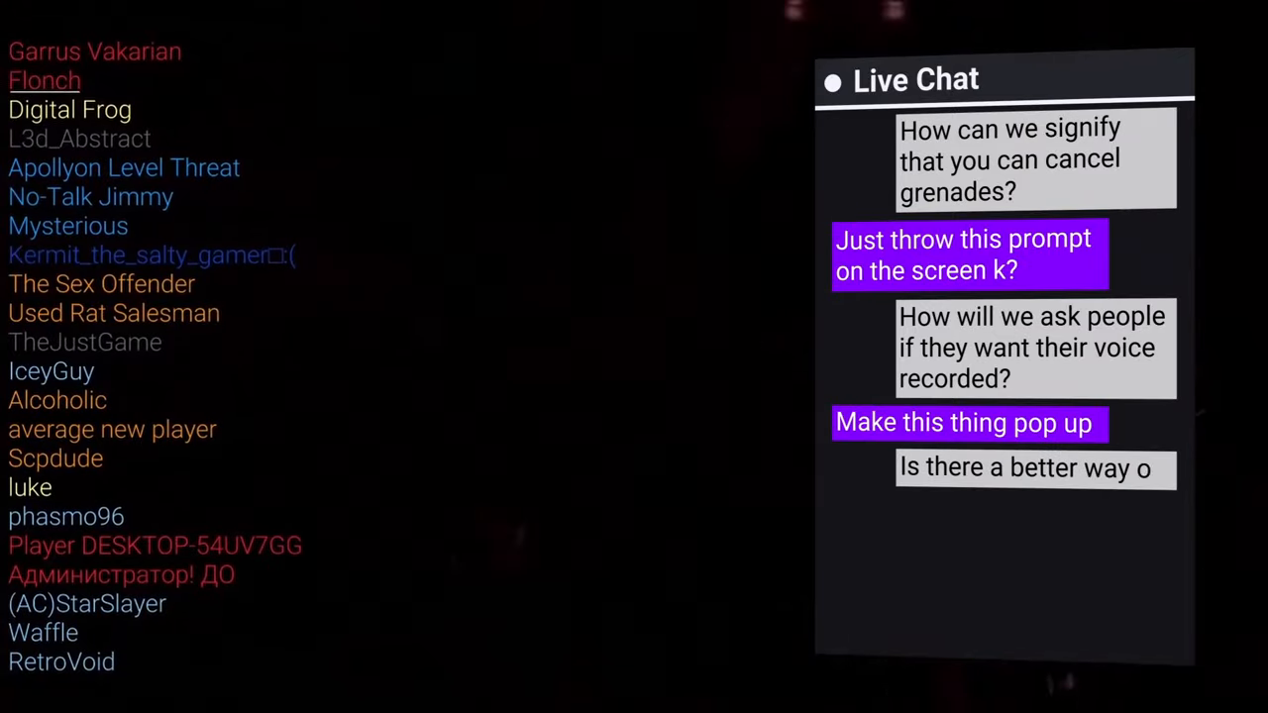
pyautogui.scroll(-3)
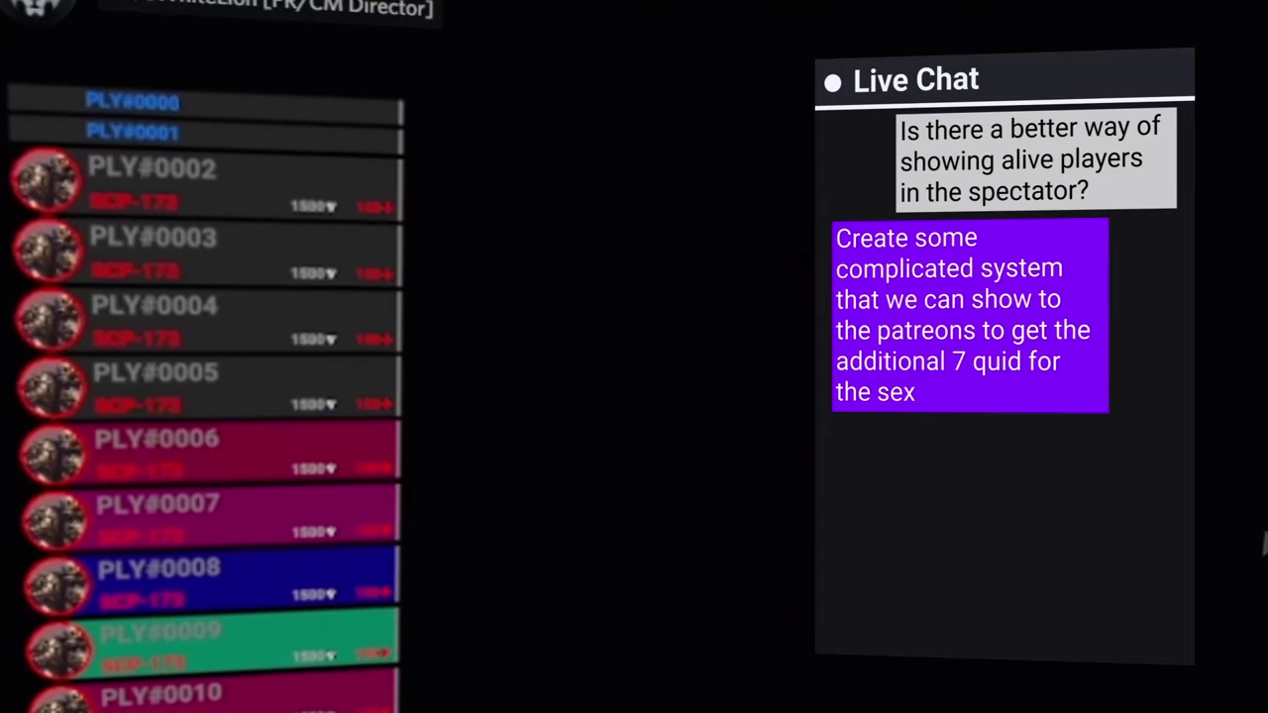
pyautogui.scroll(3)
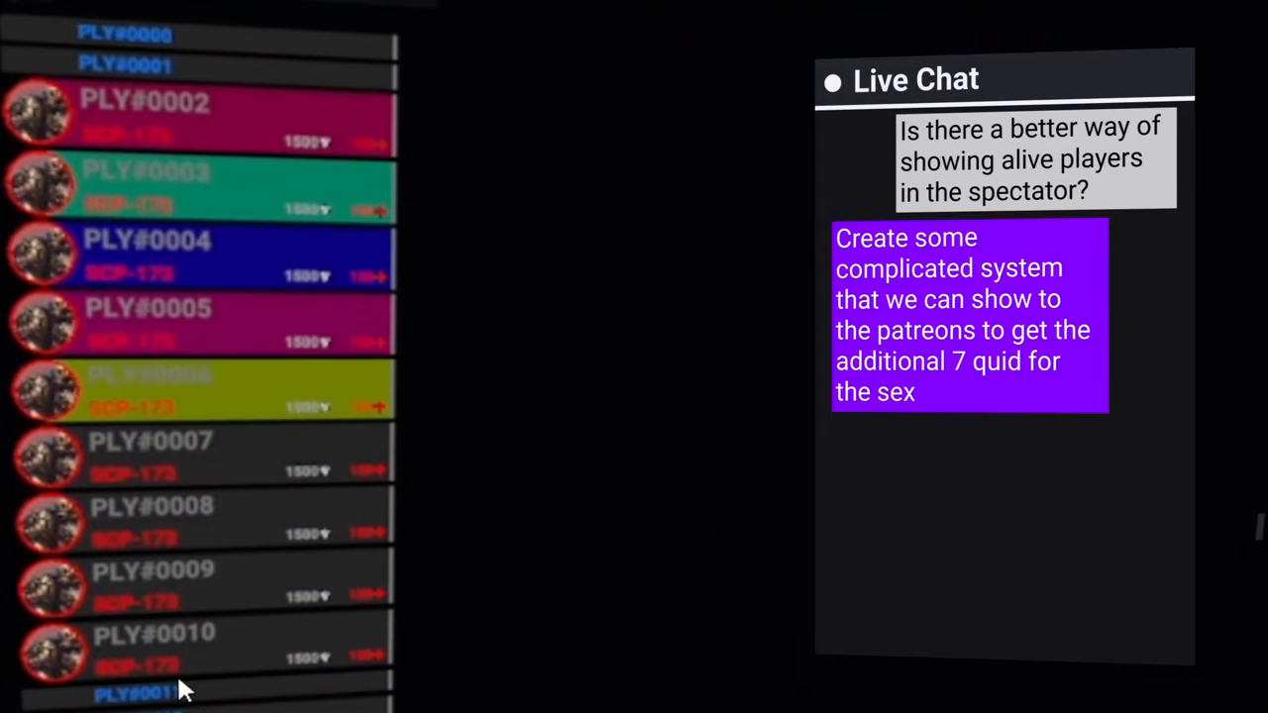